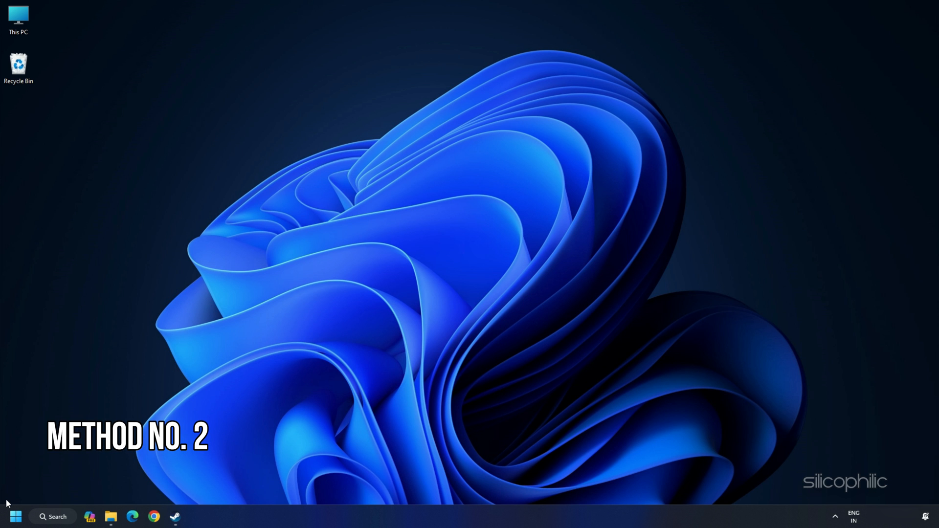
# Open the Start button's Quick Link power user menu
pyautogui.rightClick(15, 515)
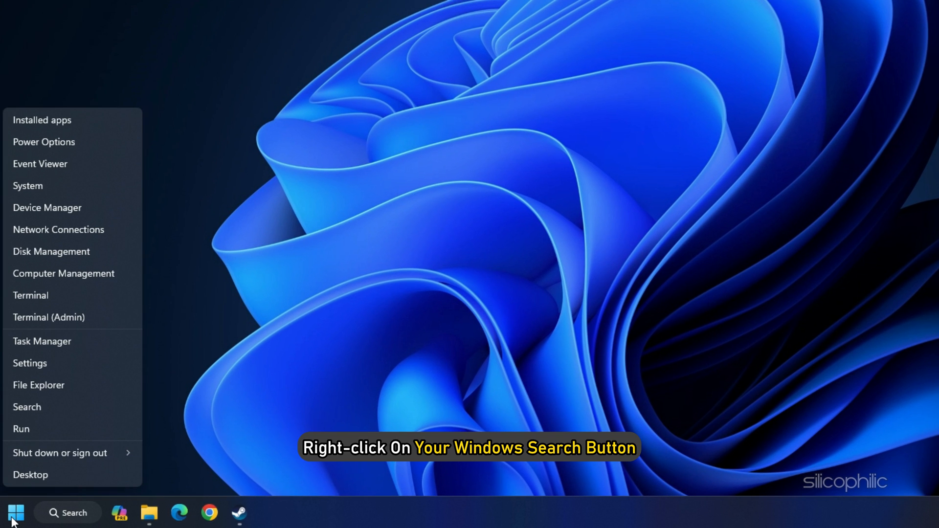
pyautogui.moveTo(64, 273)
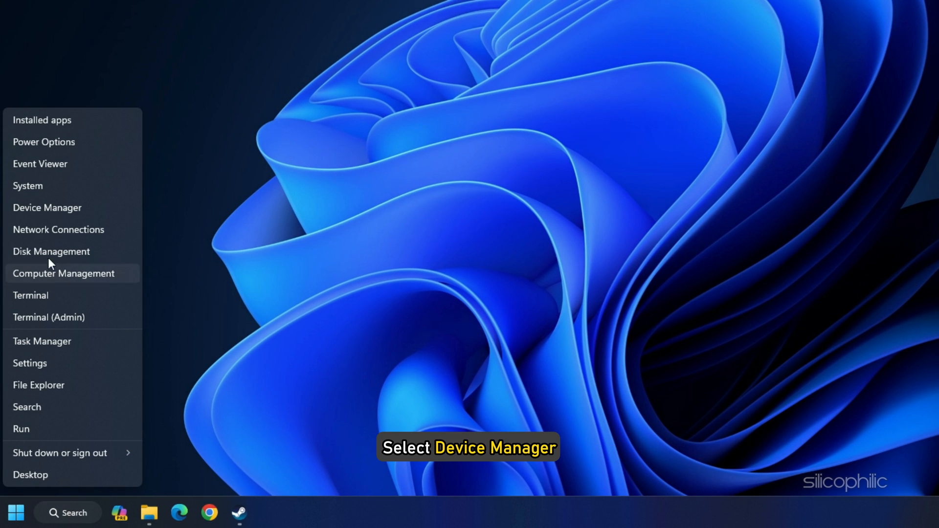
# Open Device Manager and choose Update driver for the NVIDIA GeForce RTX 4060 Ti
pyautogui.click(47, 208)
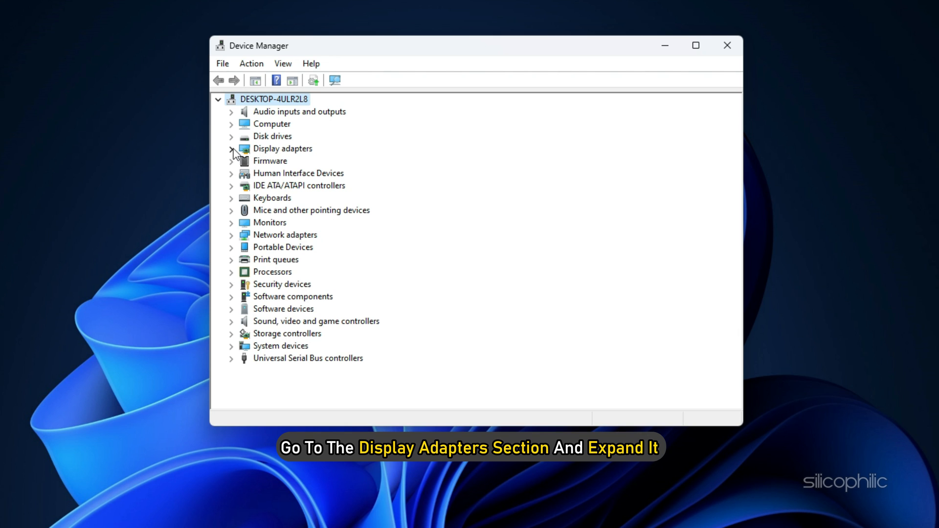
pyautogui.rightClick(285, 173)
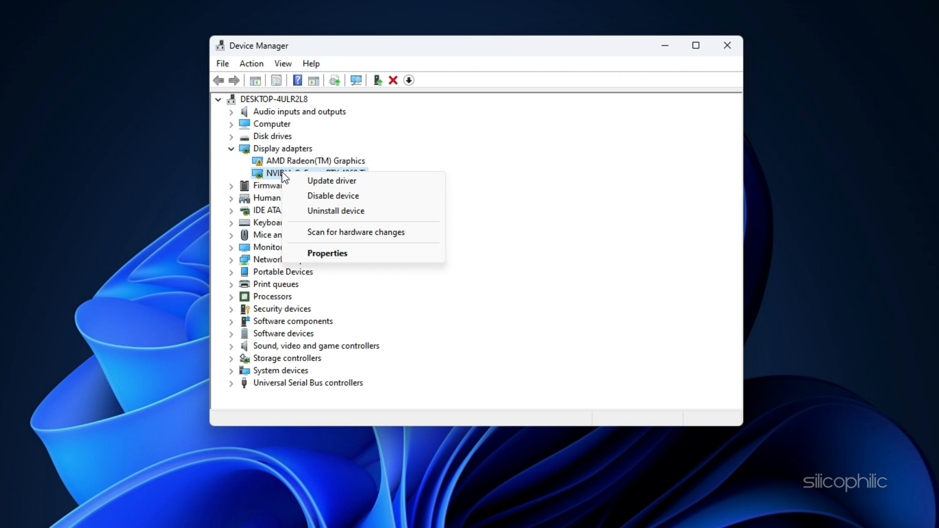
pyautogui.click(331, 180)
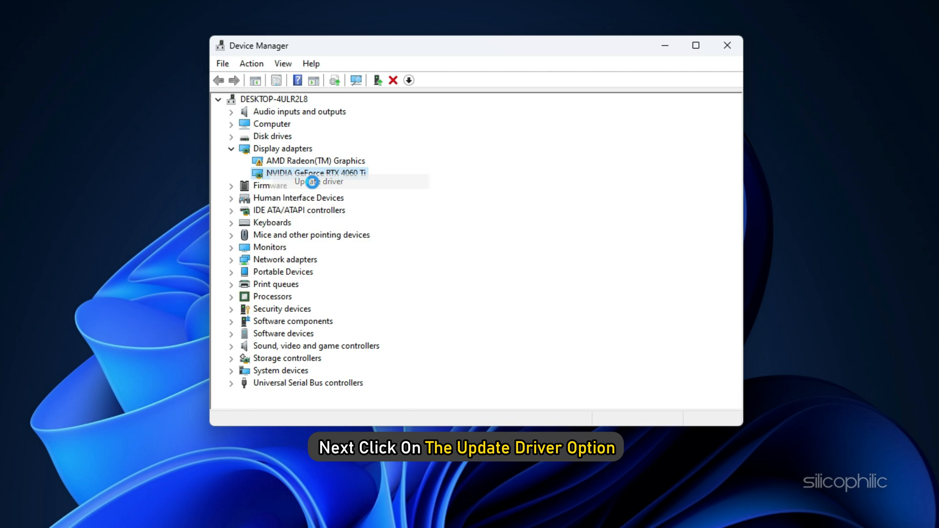
# Have Windows search automatically for the RTX 4060 Ti driver
pyautogui.click(317, 181)
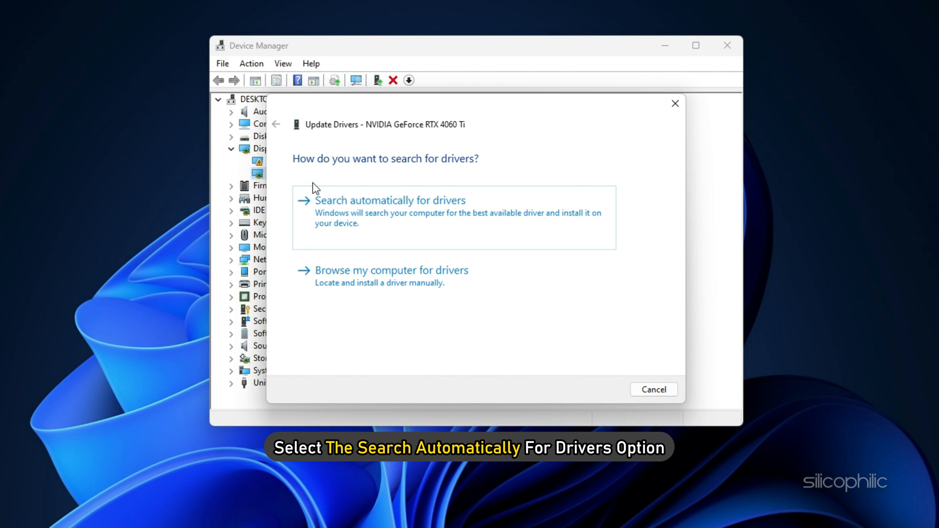
pyautogui.click(390, 200)
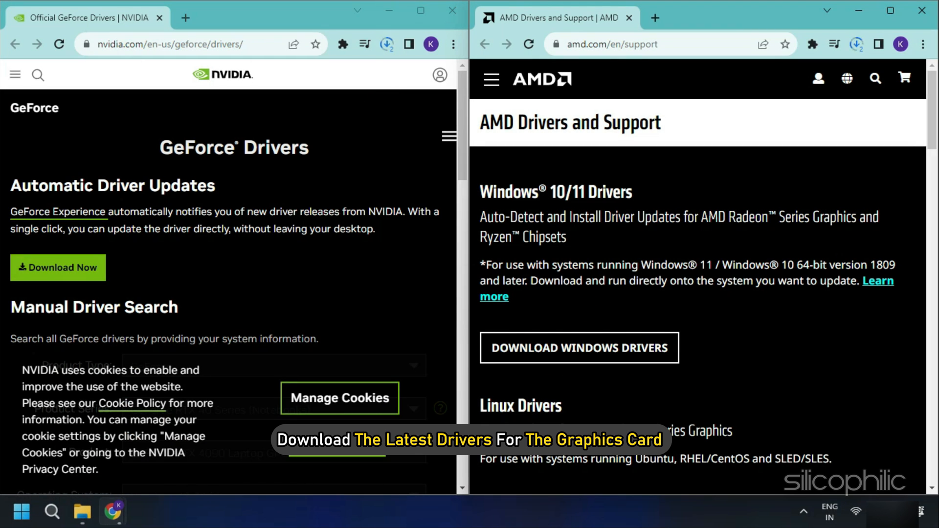
# Download the latest graphics driver from the vendor's driver page in Chrome
pyautogui.click(856, 43)
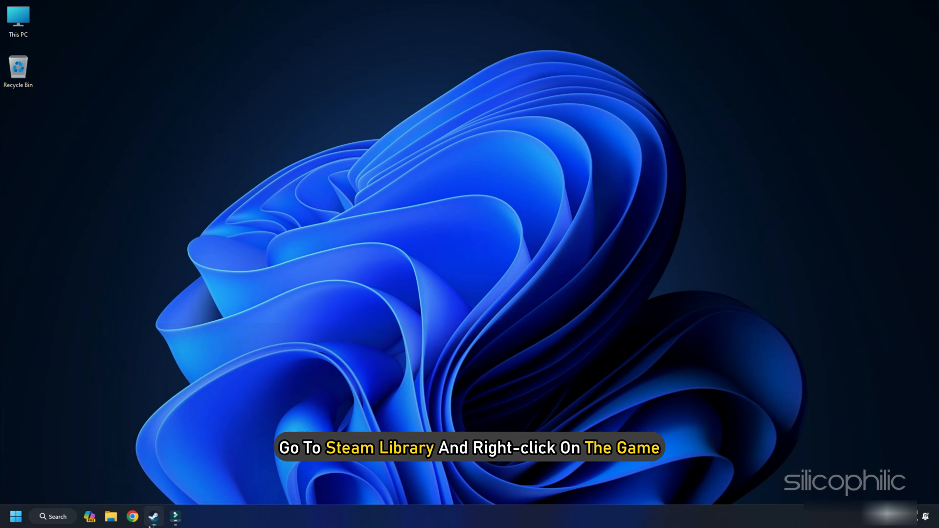
# Bring up uninstall options for Overwatch 2 in Steam, then actions for the Overwatch2 folder
pyautogui.click(153, 516)
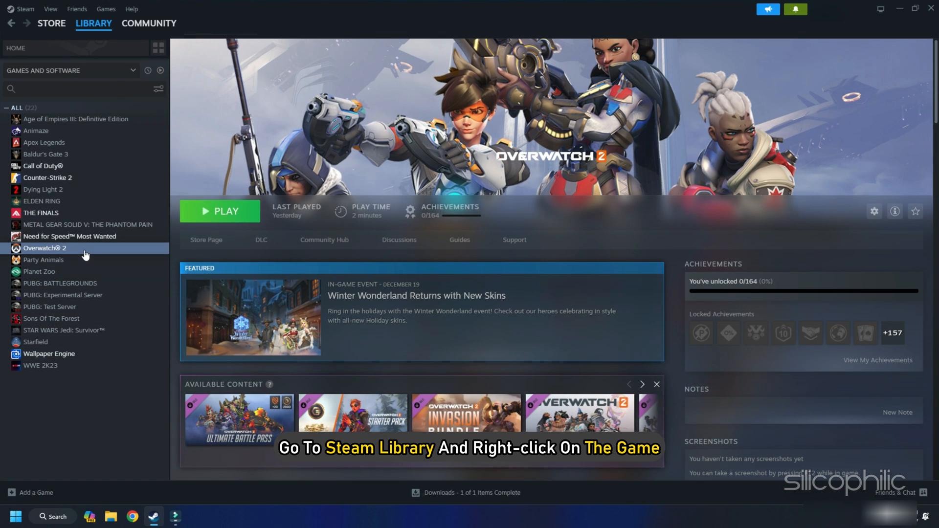
pyautogui.rightClick(45, 248)
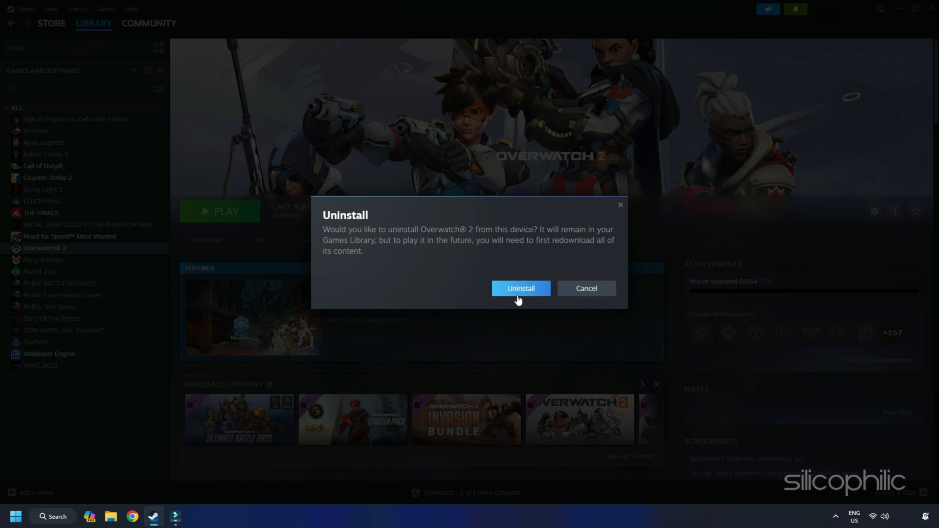
pyautogui.rightClick(41, 212)
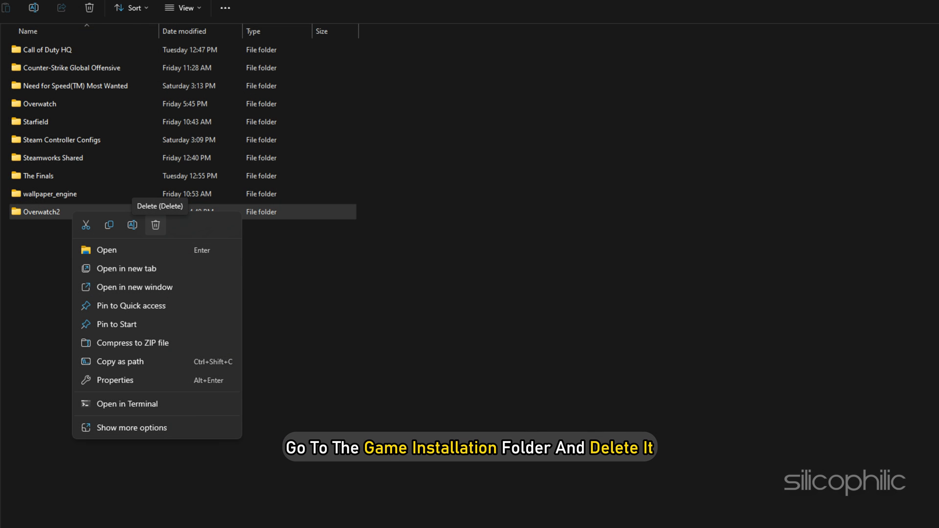